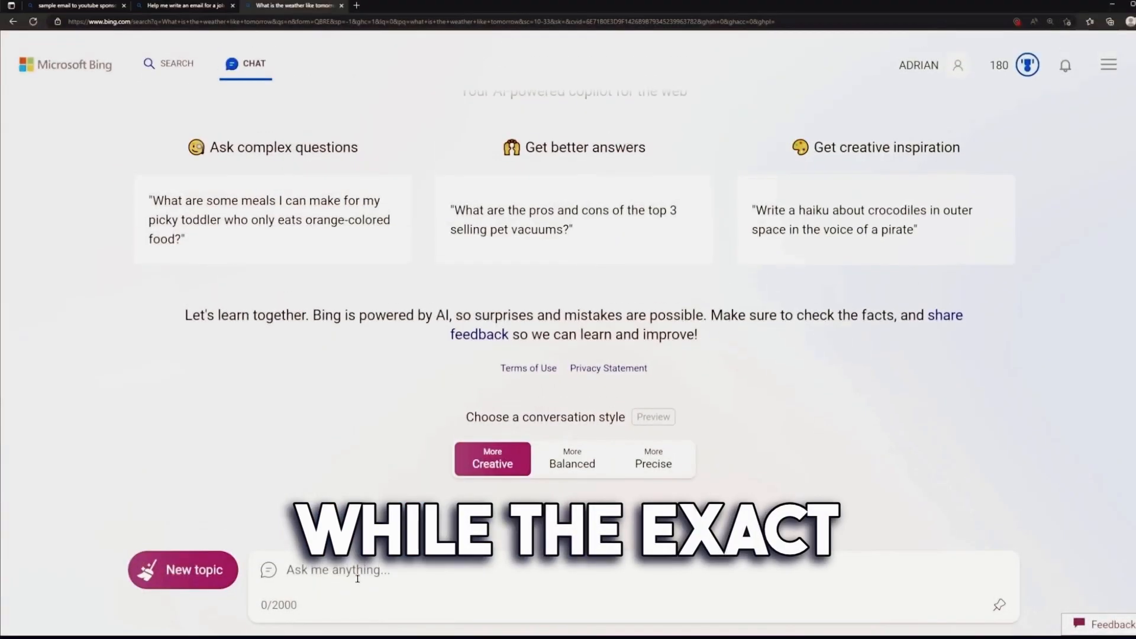
Ask Bing Chat about 'bird' to get an explanation of birds with sources.
click(571, 459)
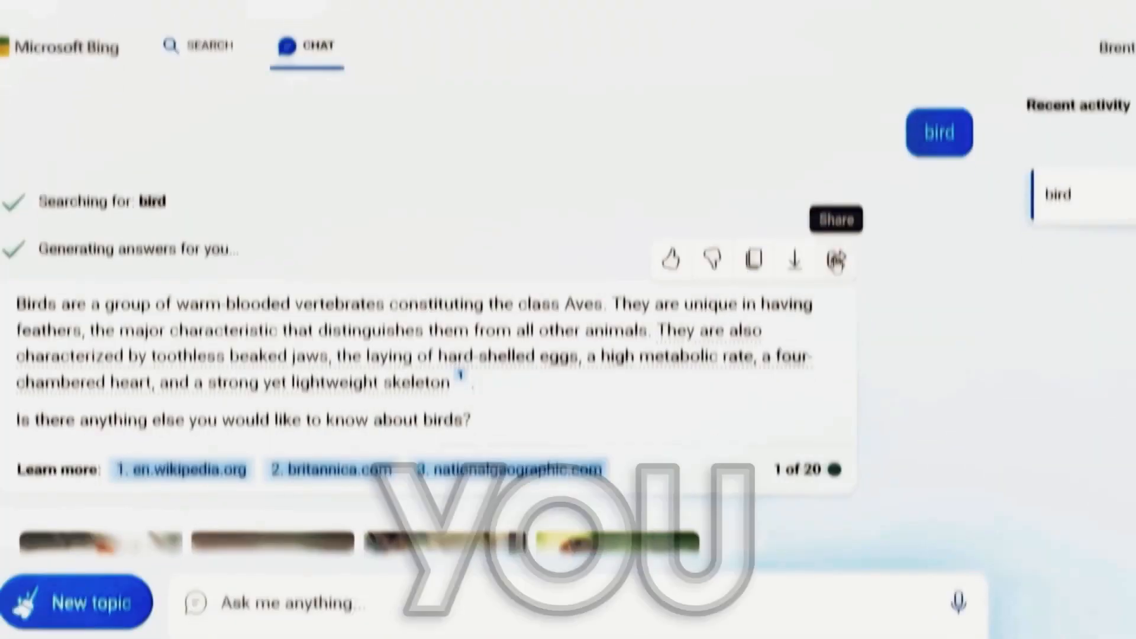
Start a new topic to clear the fruit juice conversation and show the welcome screen.
click(836, 261)
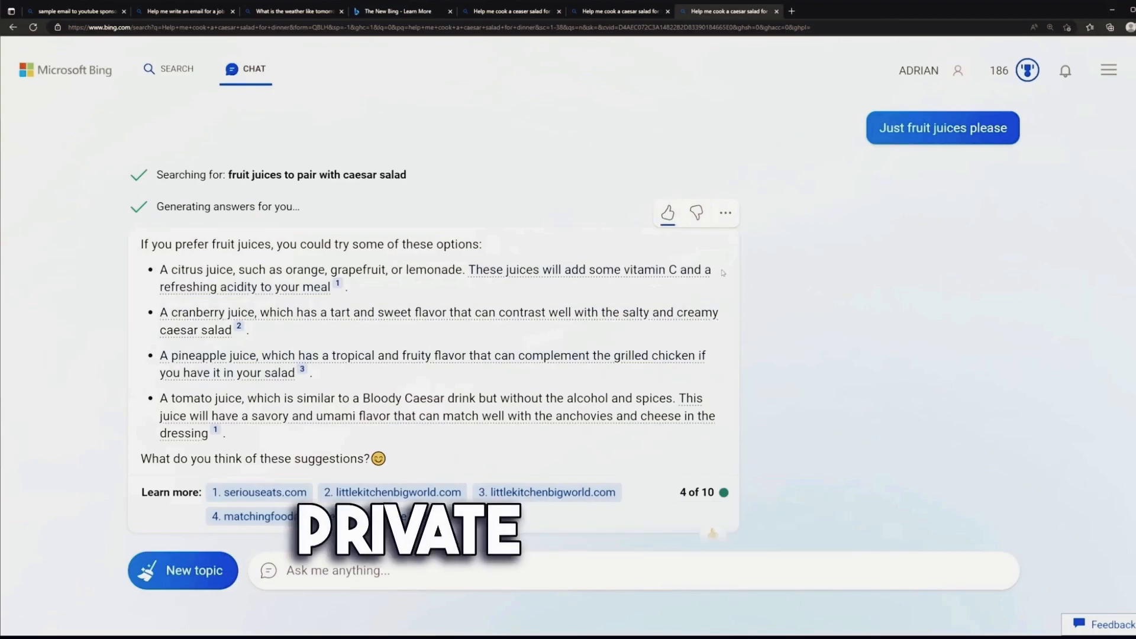
click(183, 570)
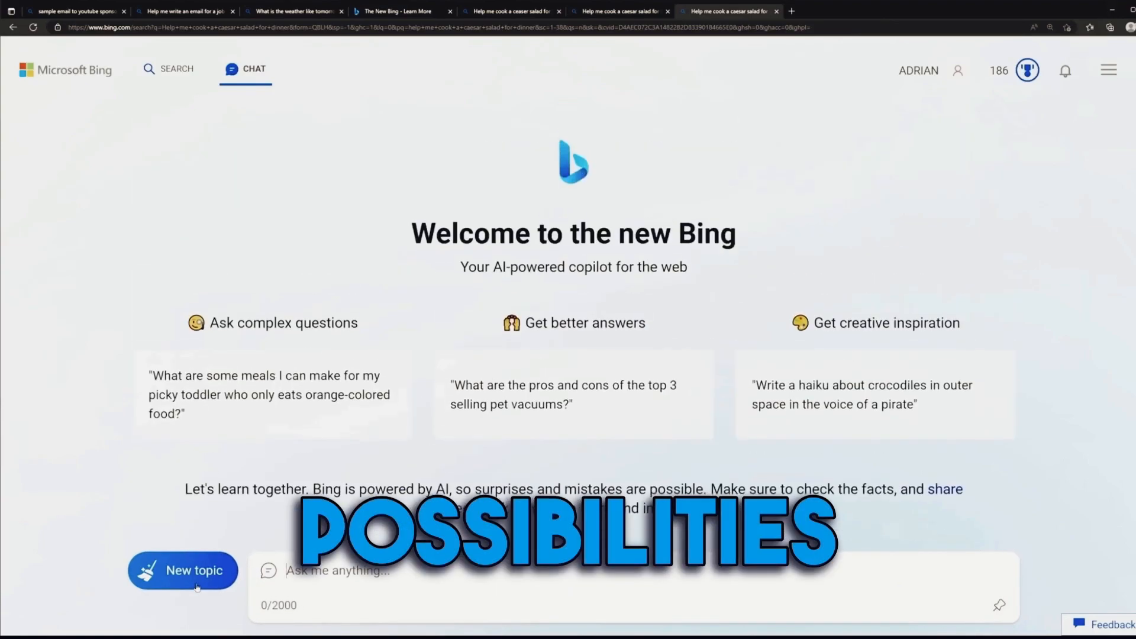